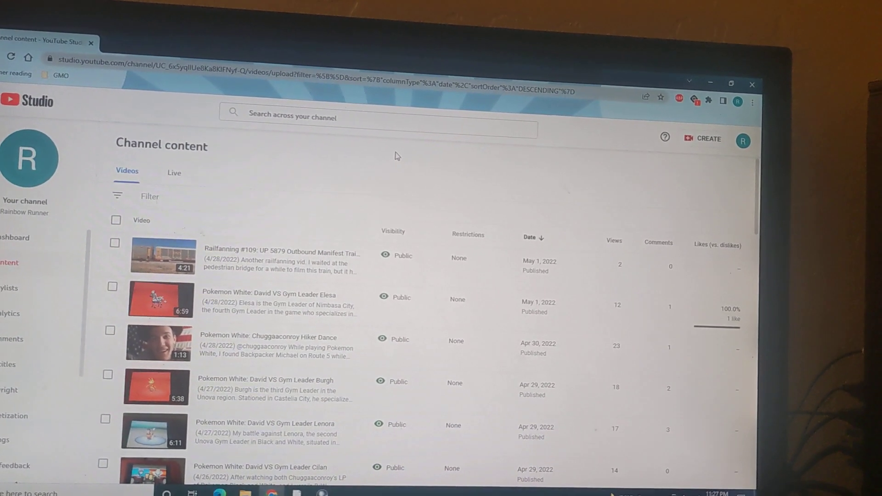
Review Upload defaults down to Comments (Allow all comments), then return to the General section with USD currency
{"action": "scroll", "scroll_direction": "down", "scroll_amount": 3}
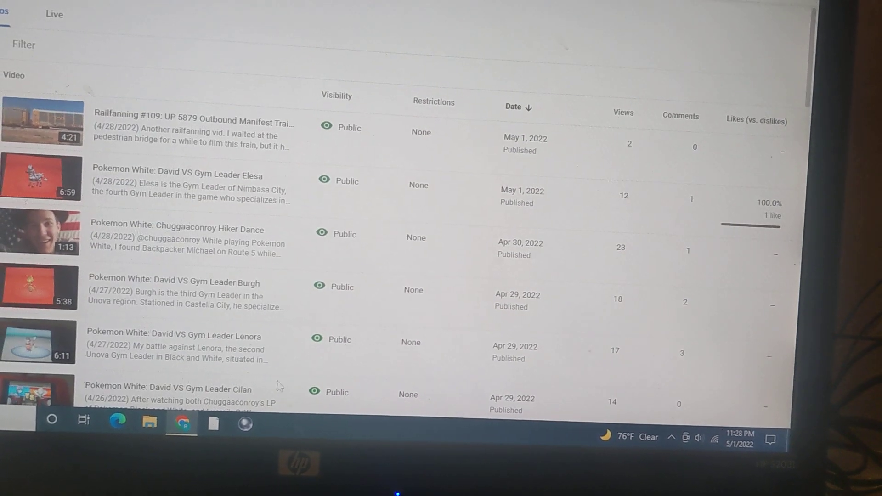
{"action": "scroll", "scroll_direction": "down", "scroll_amount": 3}
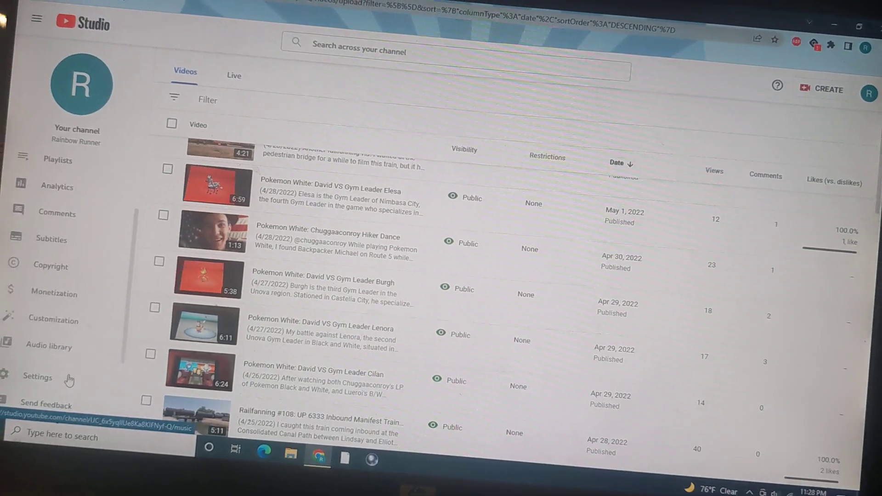
{"action": "left_click", "coordinate": [37, 377]}
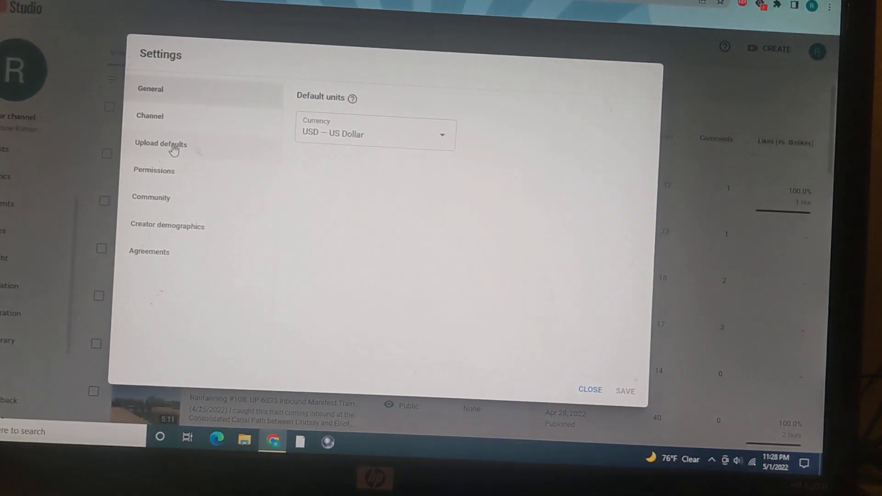
{"action": "left_click", "coordinate": [160, 143]}
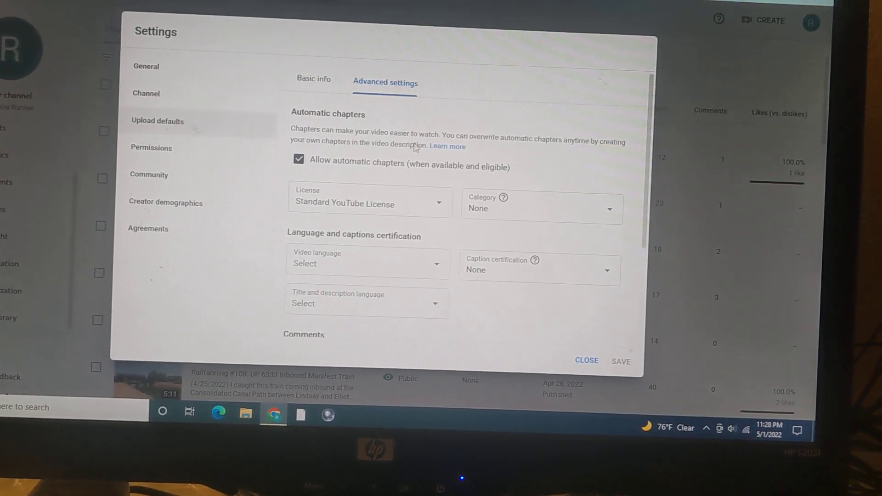
{"action": "scroll", "scroll_direction": "down", "scroll_amount": 3}
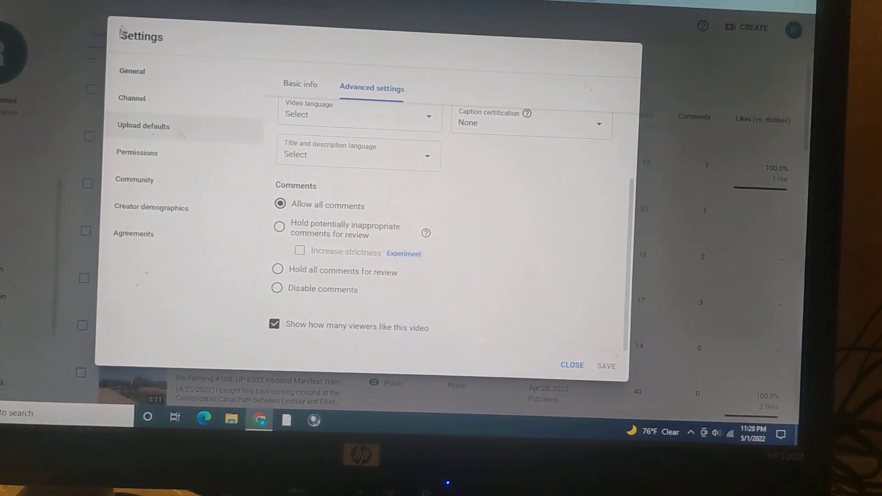
{"action": "left_click", "coordinate": [132, 70]}
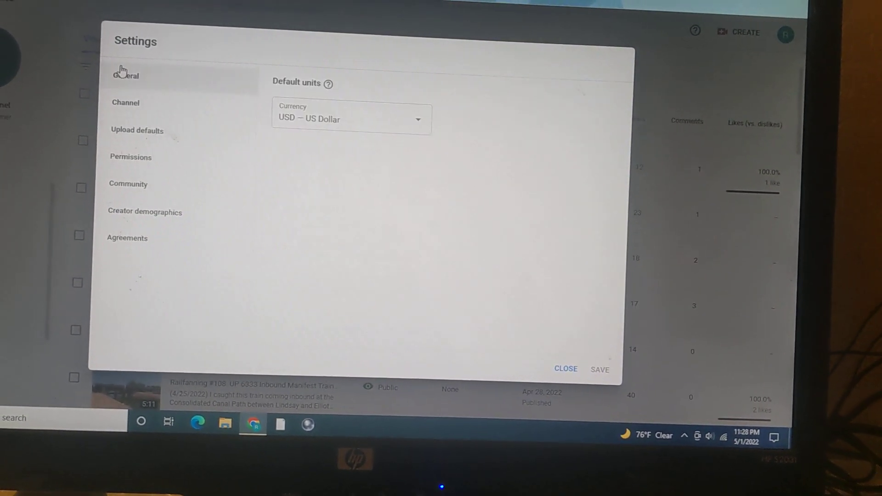
Dismiss Settings without saving and scroll through the channel content video list
{"action": "left_click", "coordinate": [565, 368]}
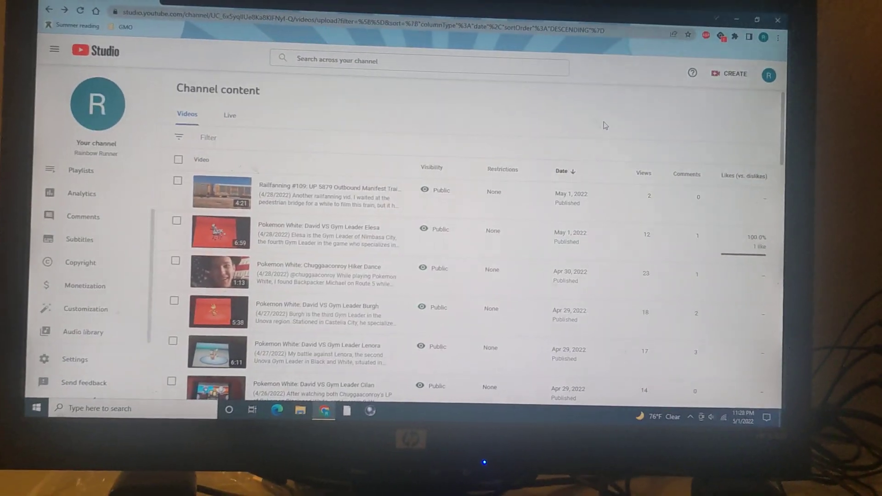
{"action": "scroll", "scroll_direction": "down", "scroll_amount": 3}
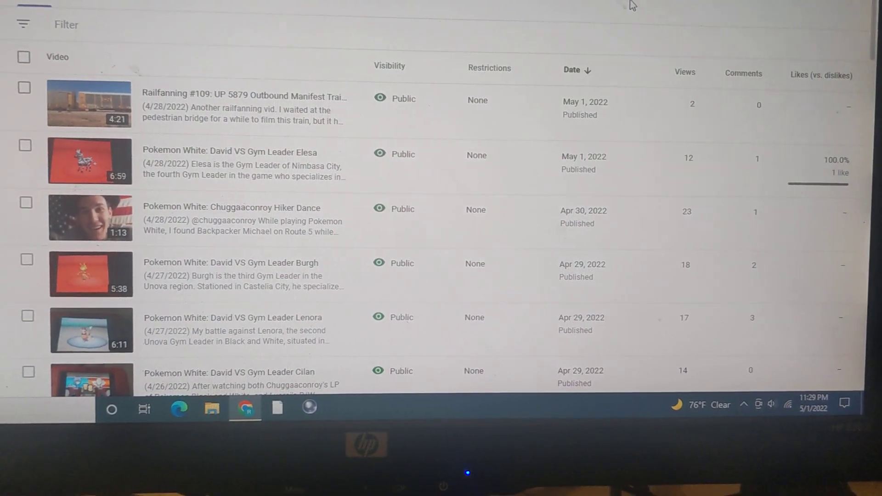
{"action": "scroll", "scroll_direction": "down", "scroll_amount": 3}
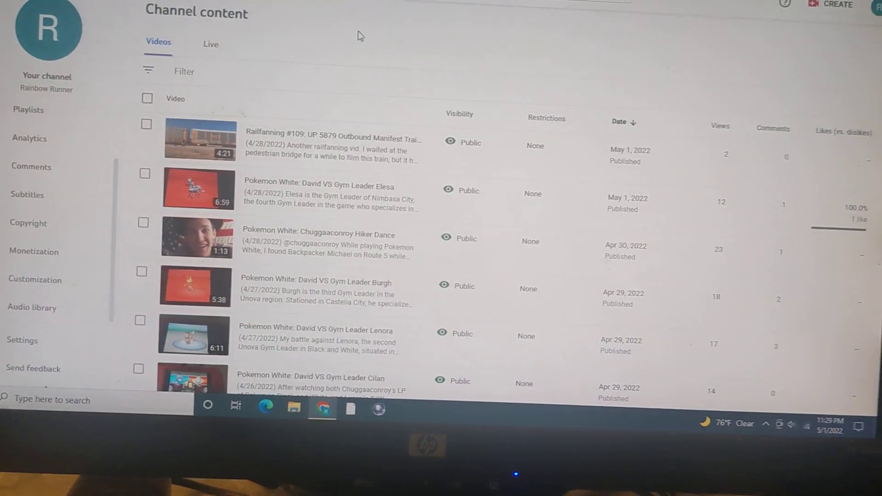
{"action": "scroll", "scroll_direction": "down", "scroll_amount": 3}
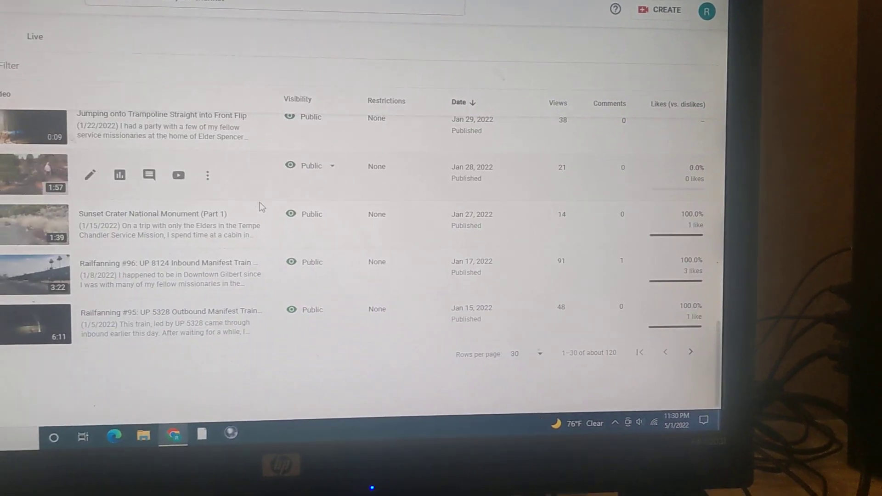
{"action": "scroll", "scroll_direction": "down", "scroll_amount": 3}
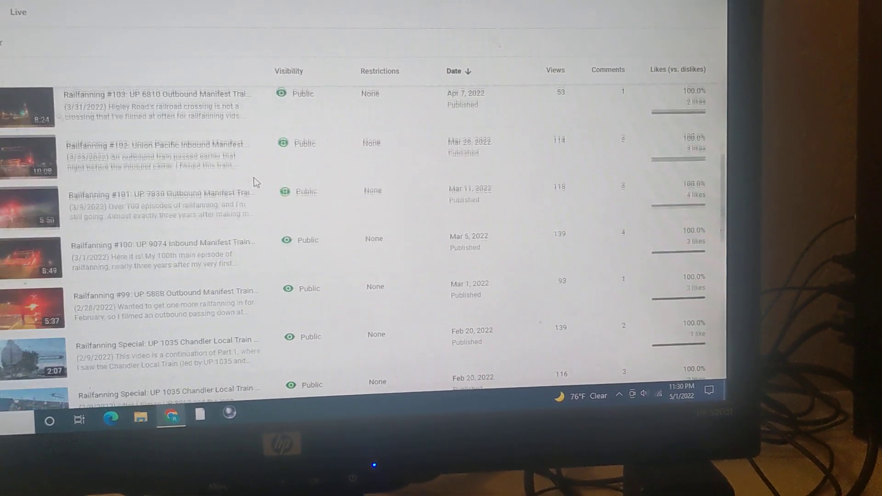
{"action": "left_click", "coordinate": [32, 50]}
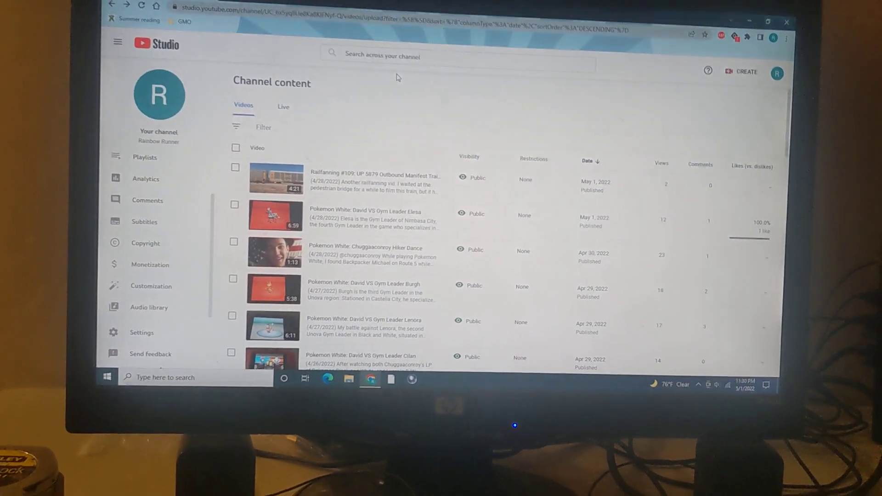
{"action": "scroll", "scroll_direction": "down", "scroll_amount": 3}
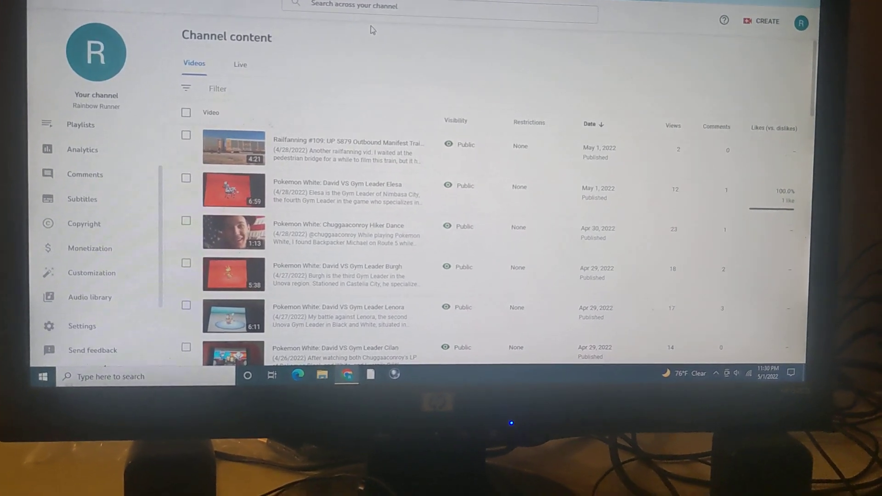